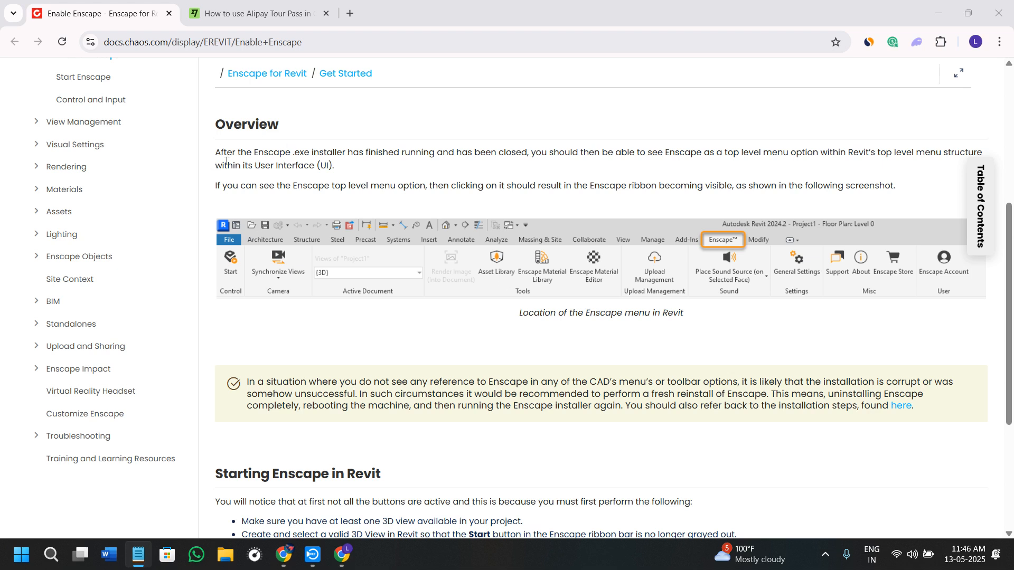
mouse_move(374, 166)
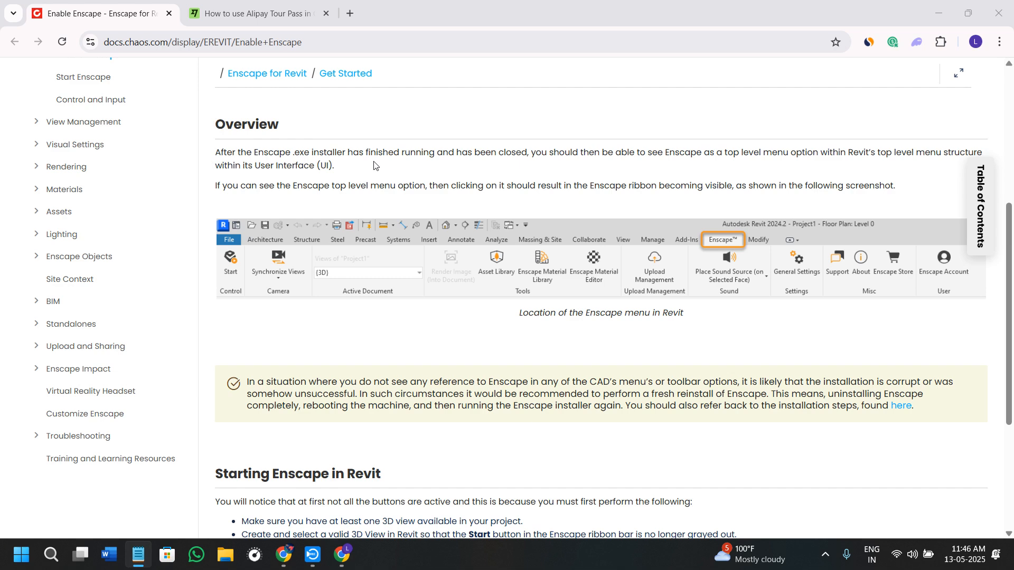
mouse_move(676, 185)
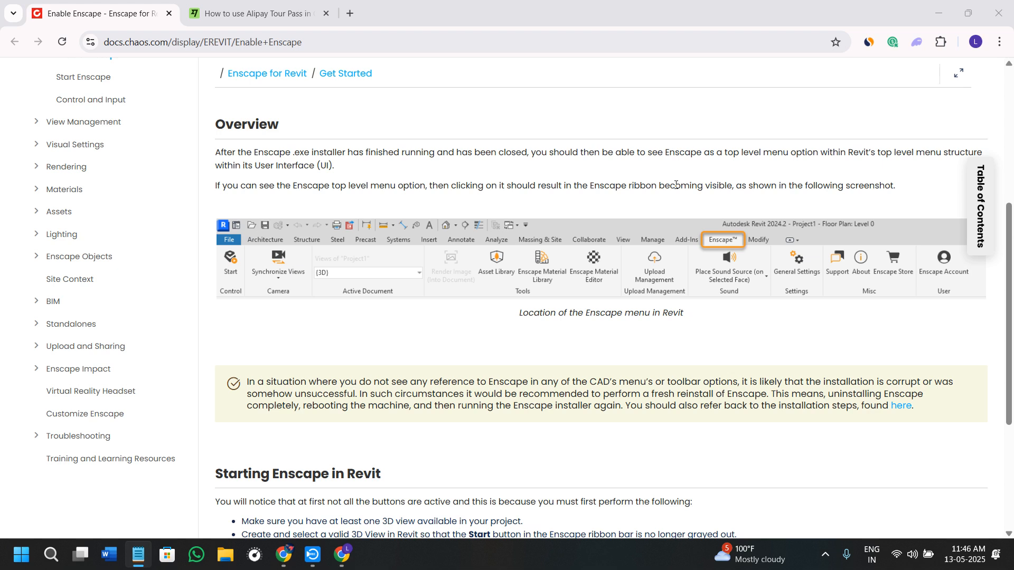
mouse_move(906, 172)
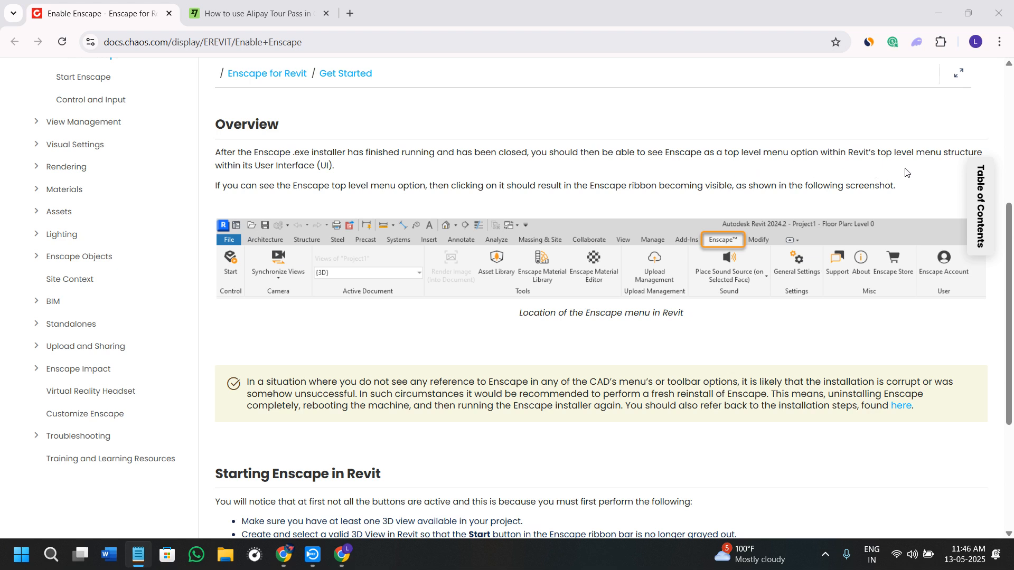
mouse_move(408, 149)
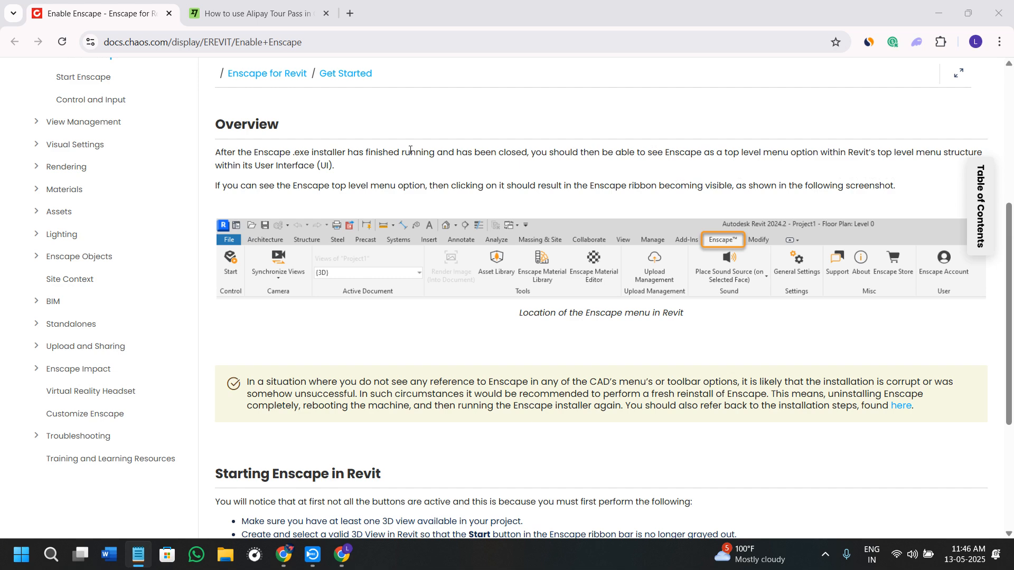
mouse_move(749, 255)
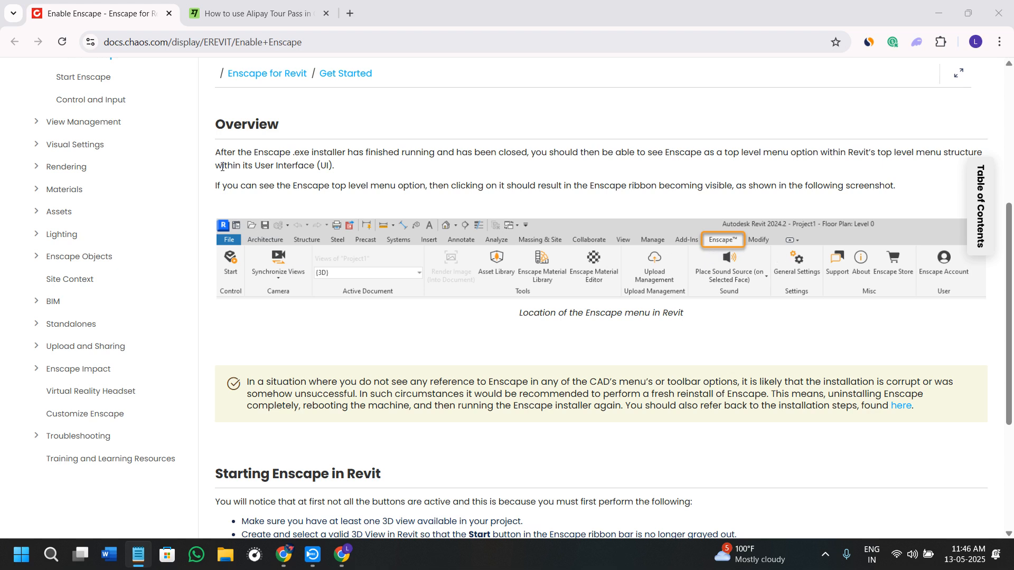
mouse_move(672, 279)
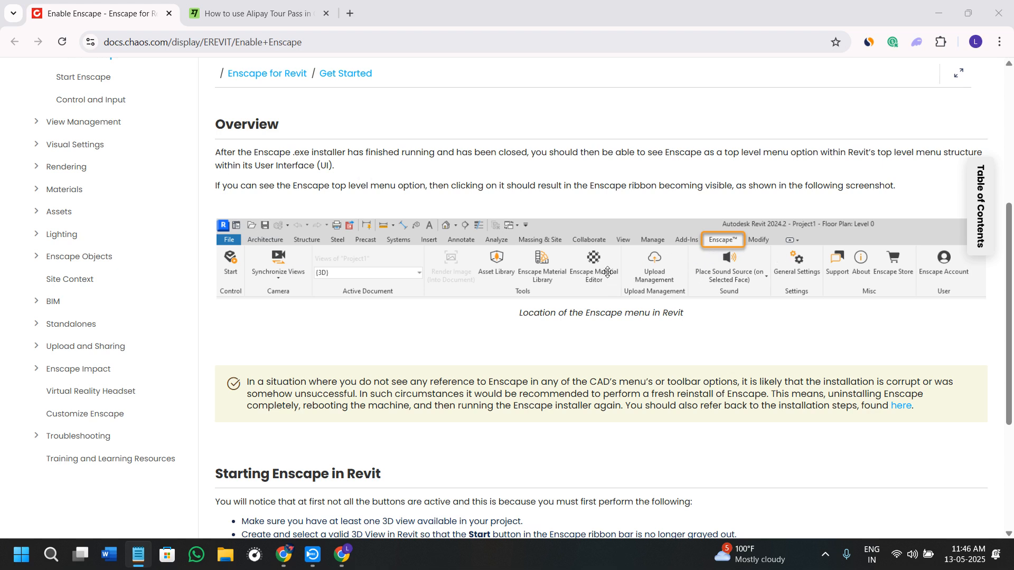
scroll("down", 3)
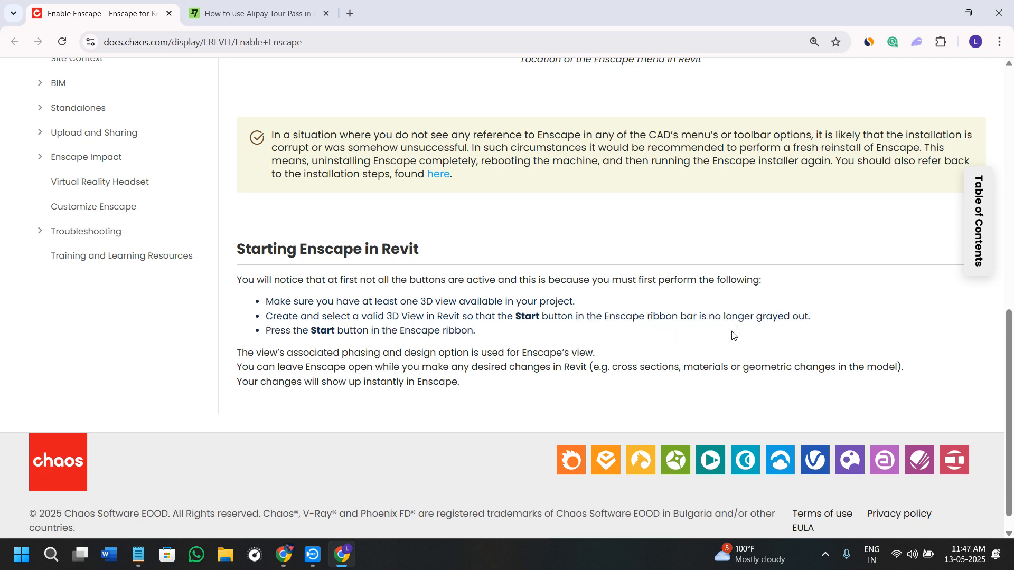
mouse_move(484, 351)
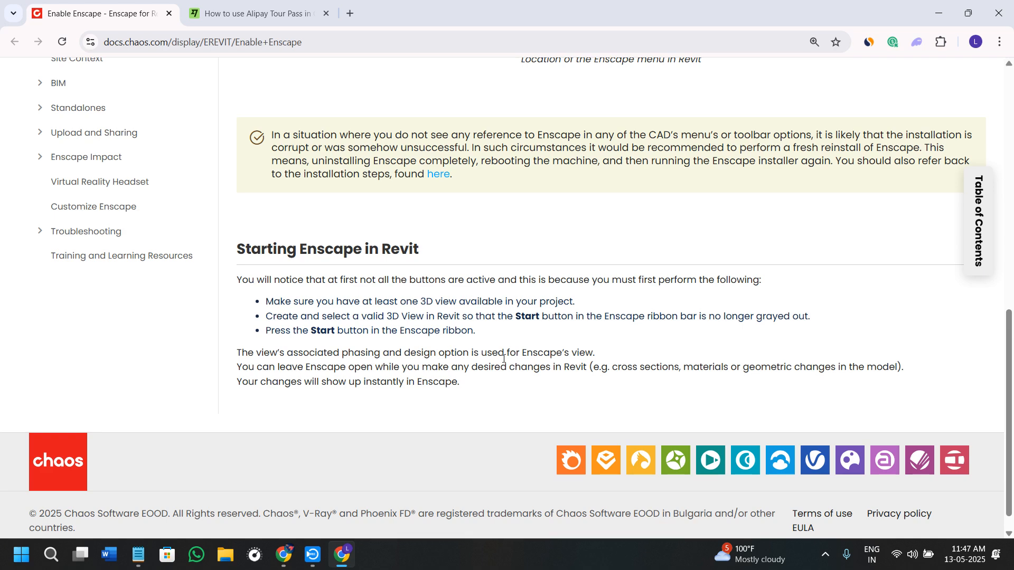
mouse_move(655, 364)
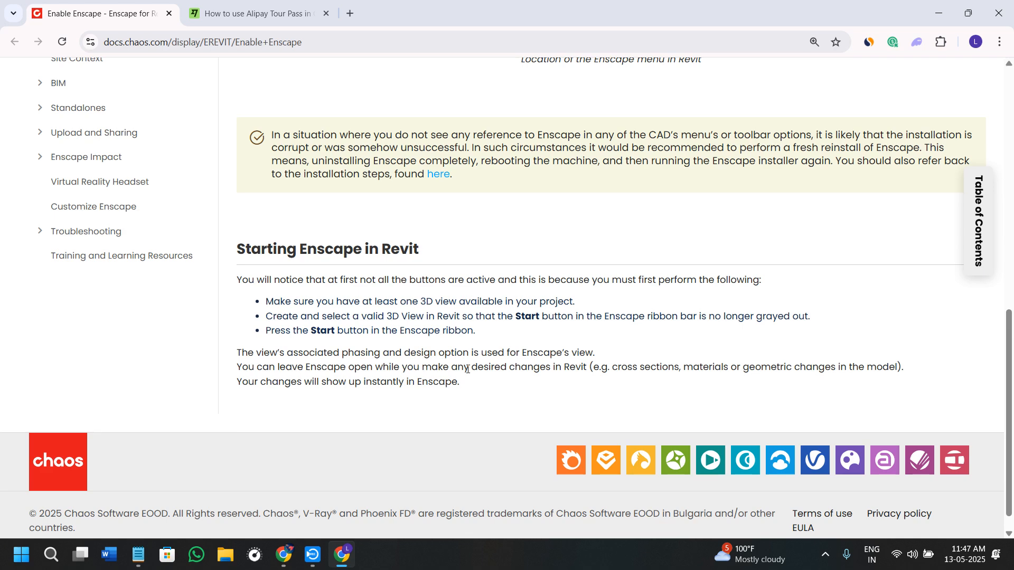
scroll("up", 3)
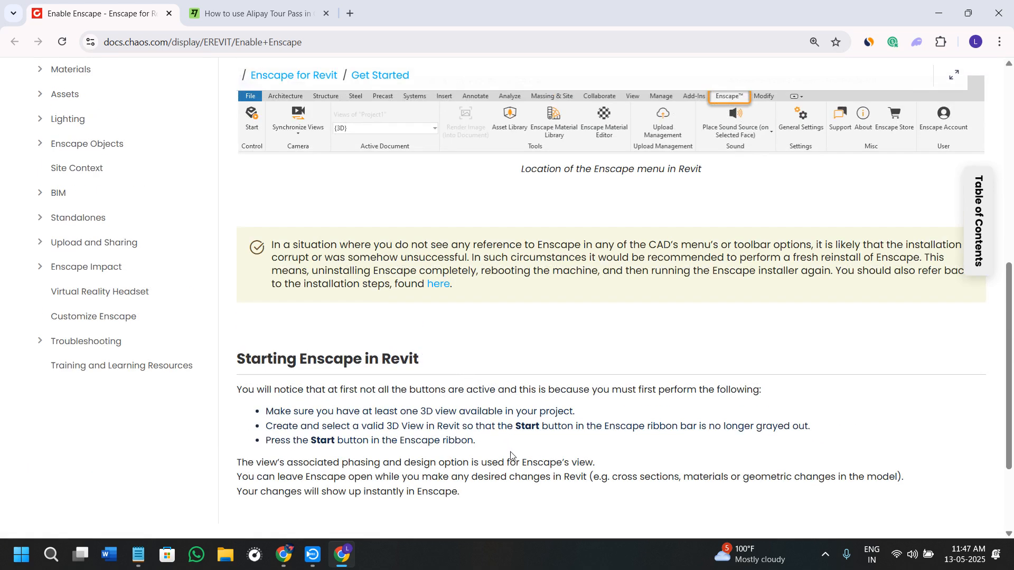
scroll("up", 3)
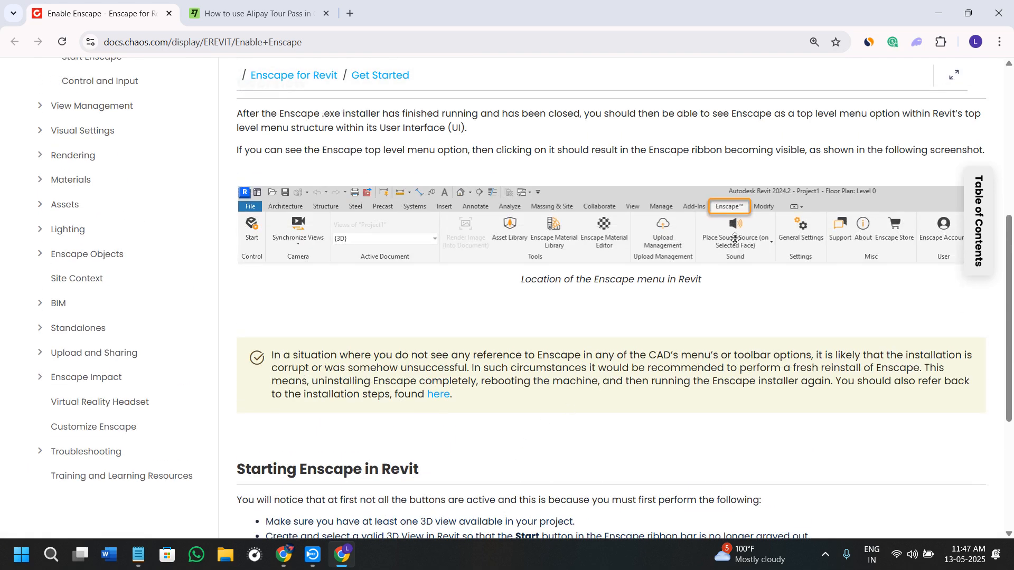
scroll("up", 3)
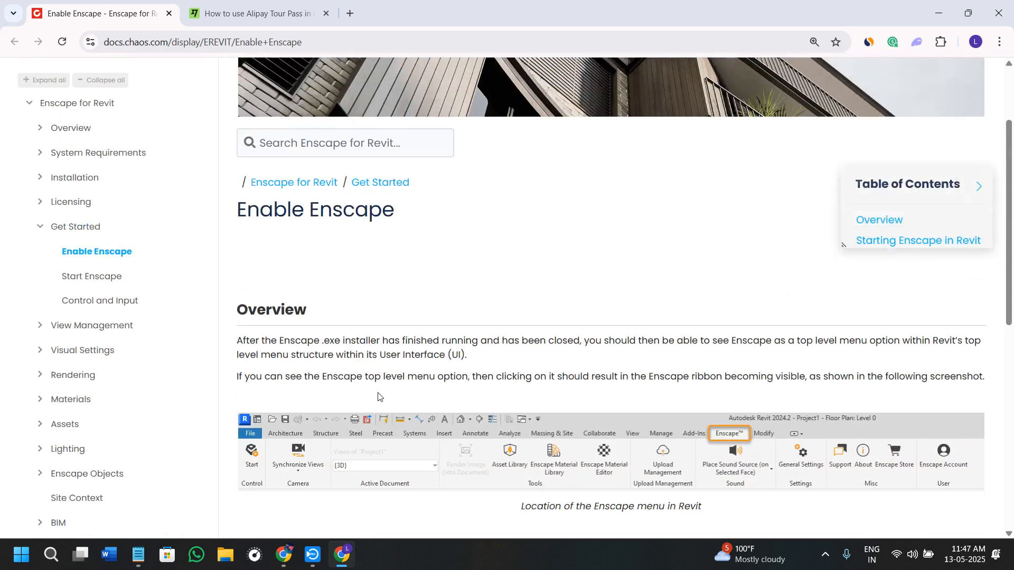
scroll("down", 3)
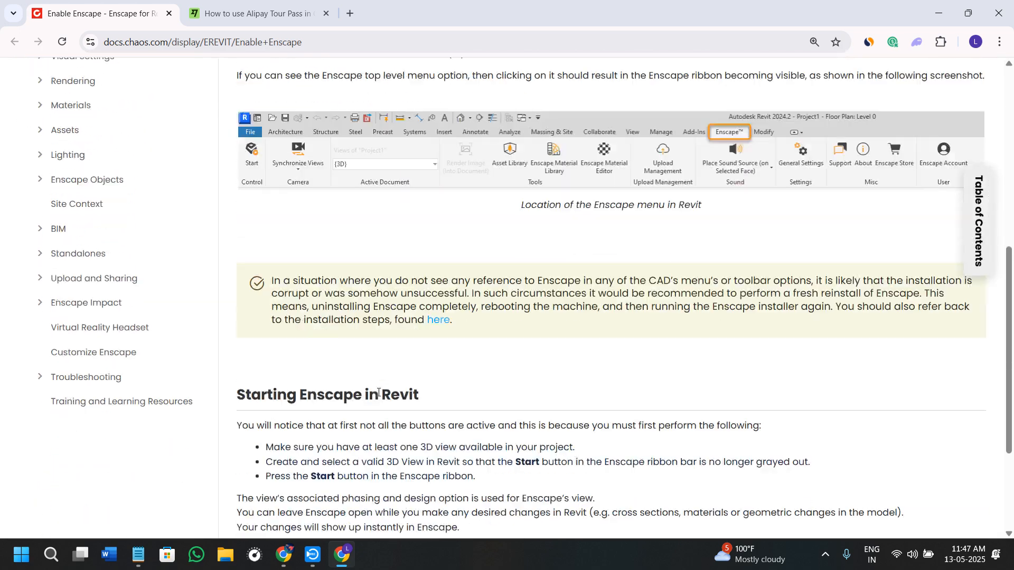
scroll("down", 3)
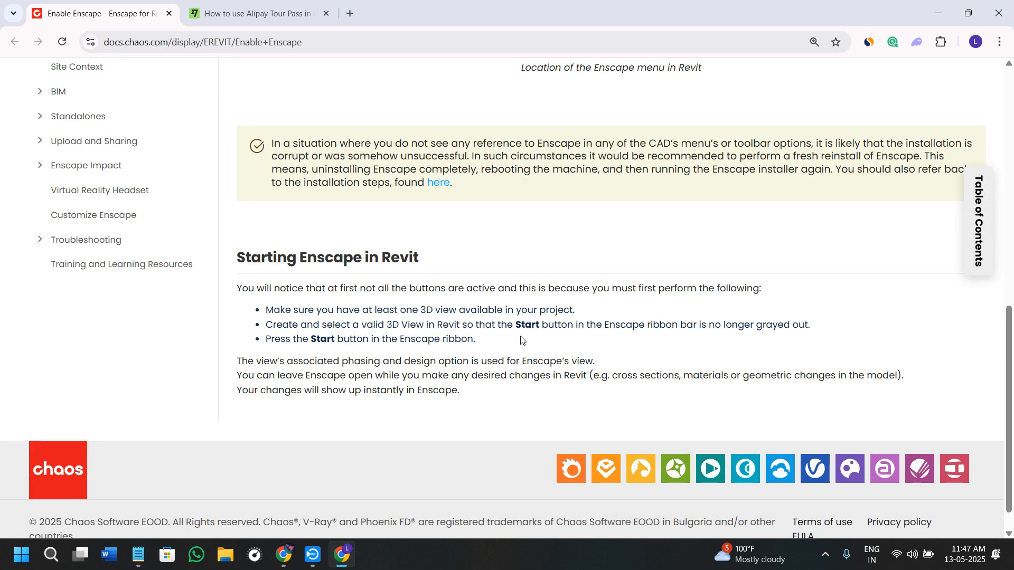
scroll("up", 3)
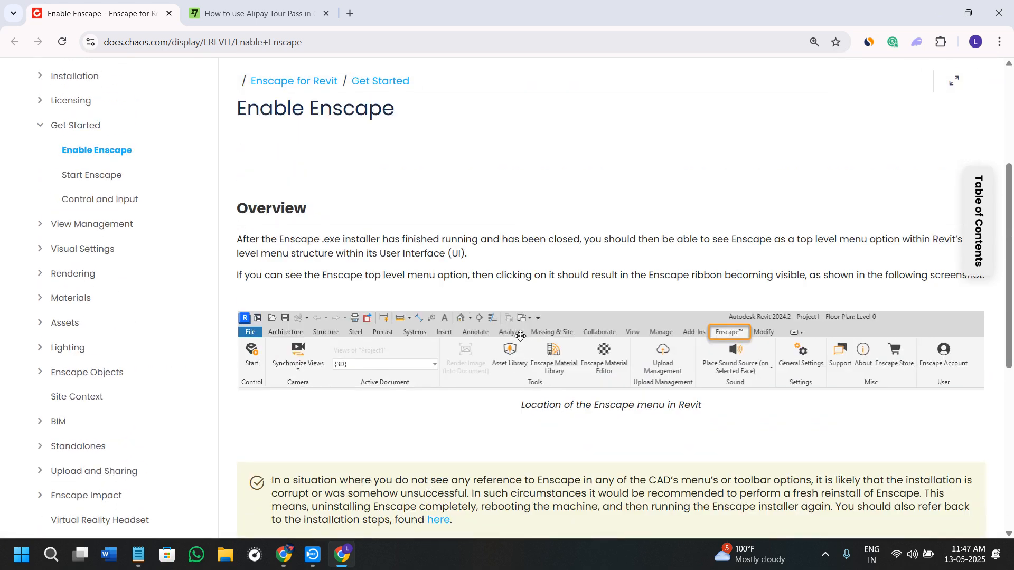